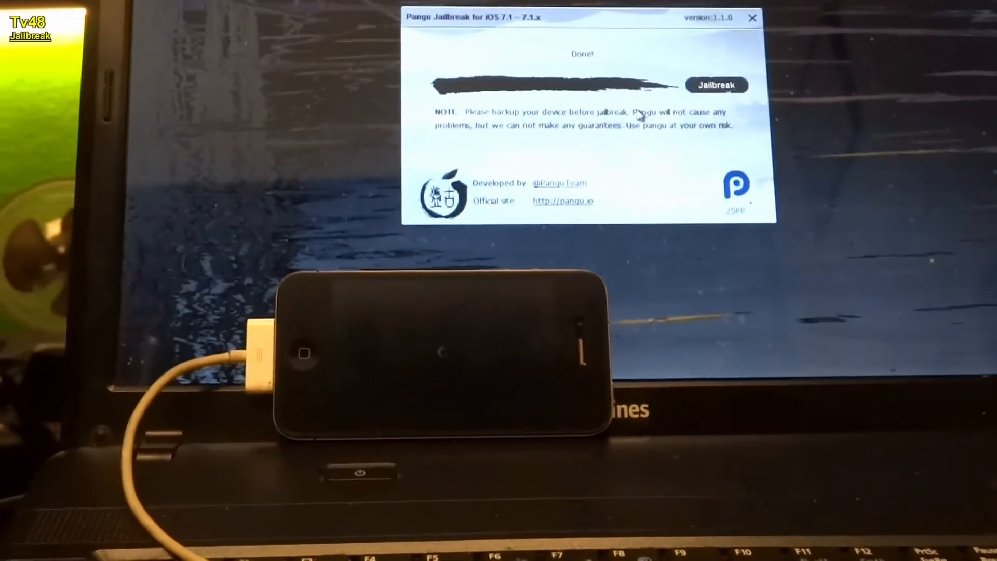
- Close the finished Pangu window, leaving iTunes open on its Music library page
left_click(753, 18)
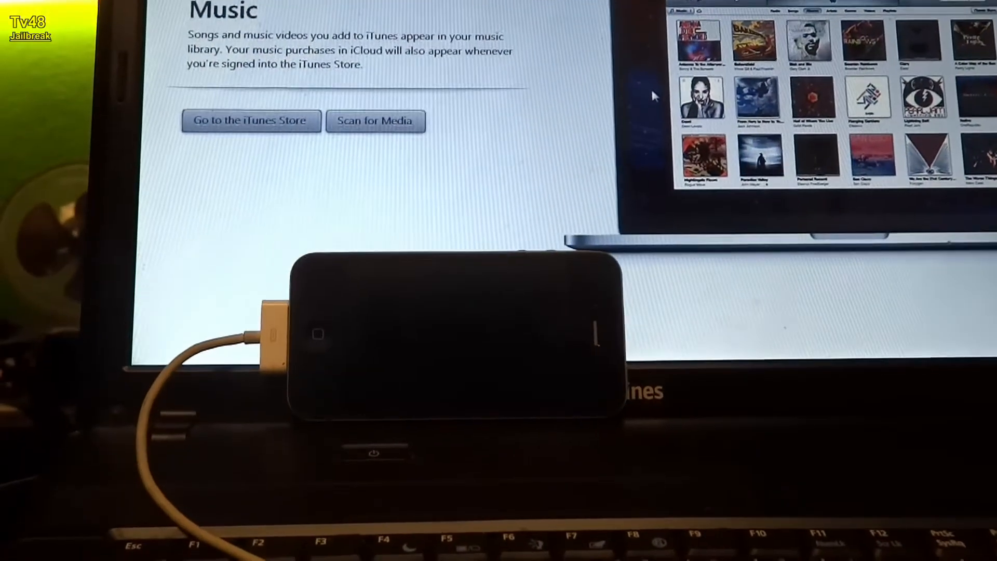